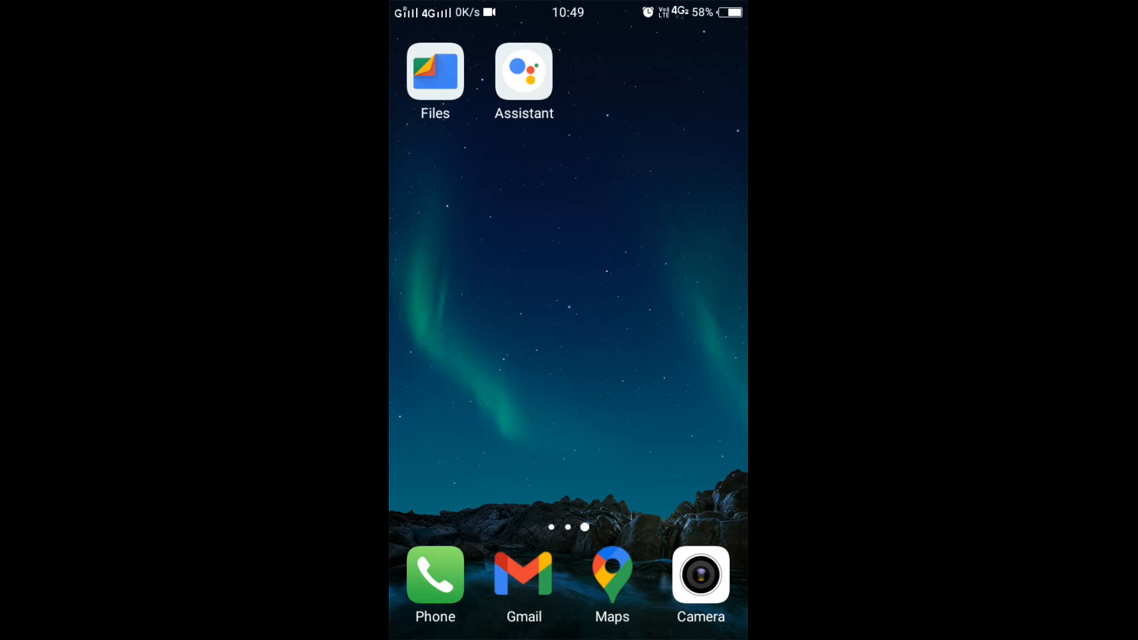
# Step: Launch the Files app to its storage overview with cleaning suggestions
pyautogui.click(435, 72)
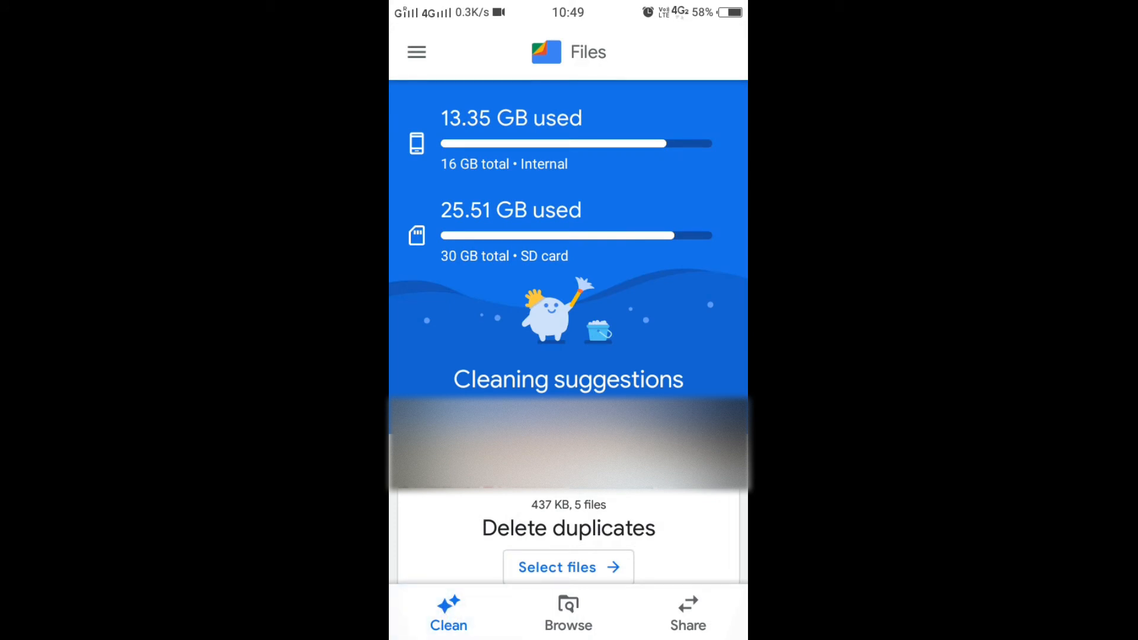
pyautogui.click(568, 613)
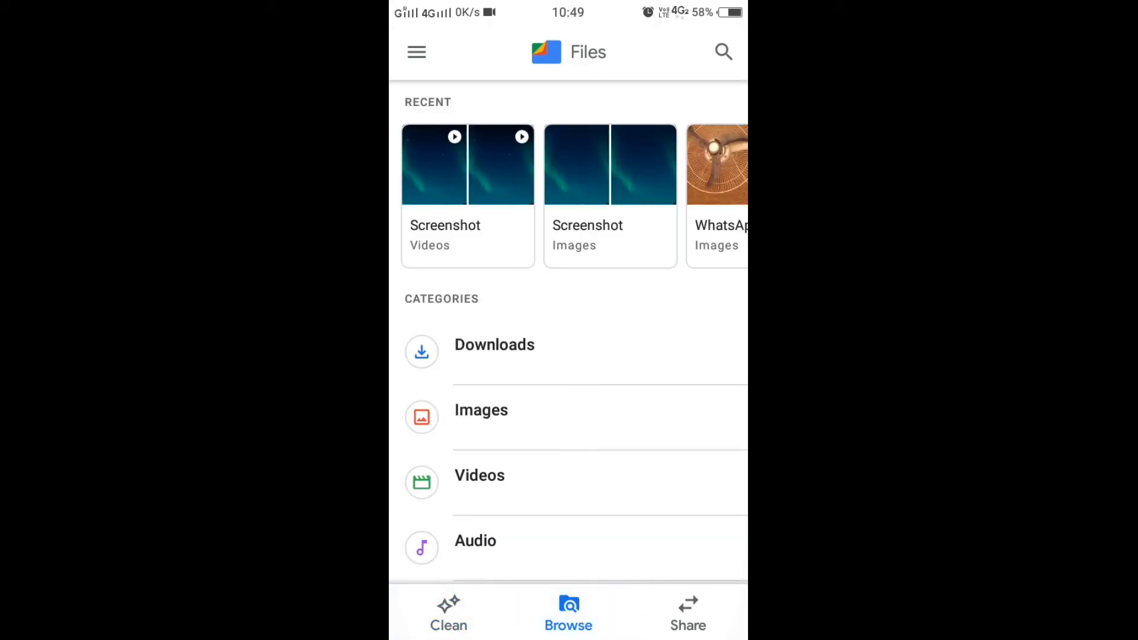
pyautogui.click(448, 613)
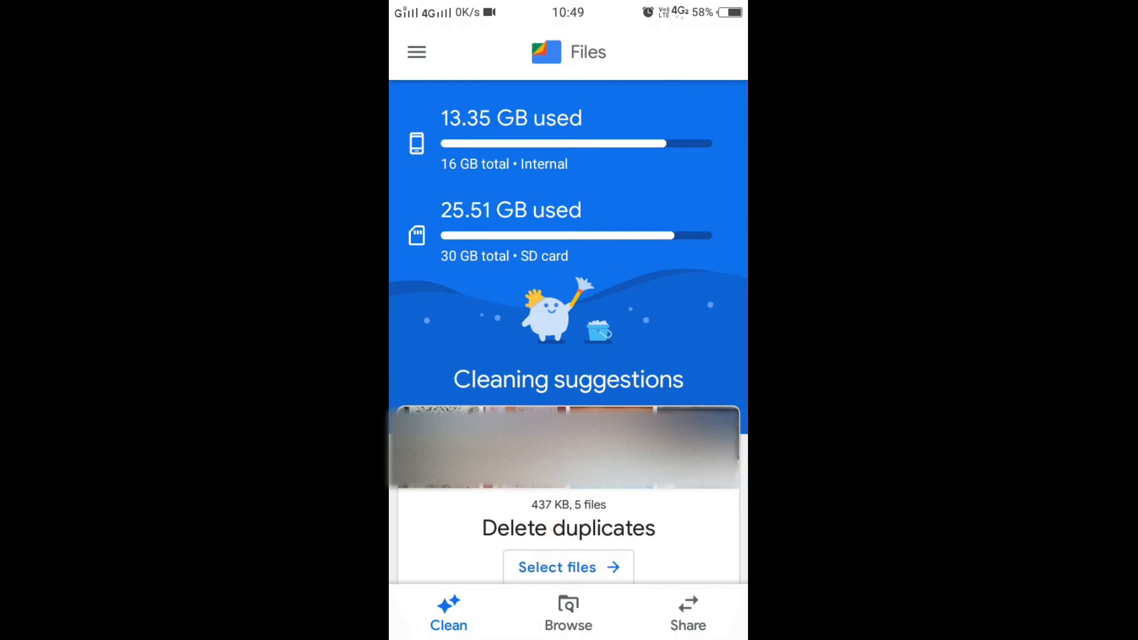
# Step: Review duplicates under Delete duplicates and mark the Sent copy of IMG-20210812-WA0009.jpg
pyautogui.click(568, 567)
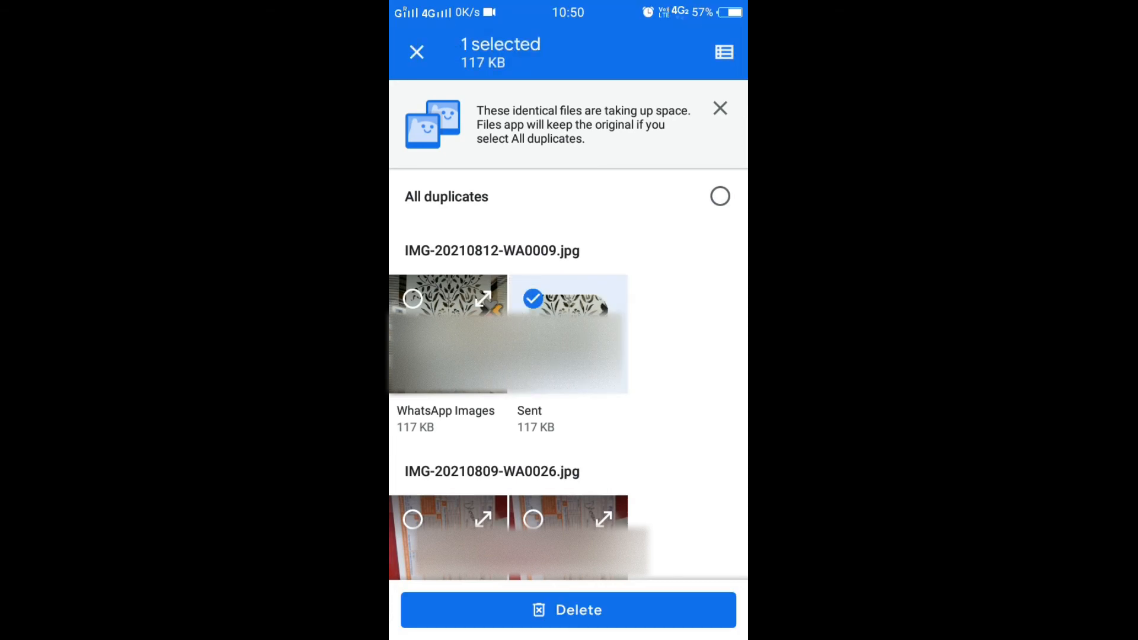
# Step: Permanently delete the marked duplicate image, confirming 1 file deleted and 117 KB freed
pyautogui.click(568, 609)
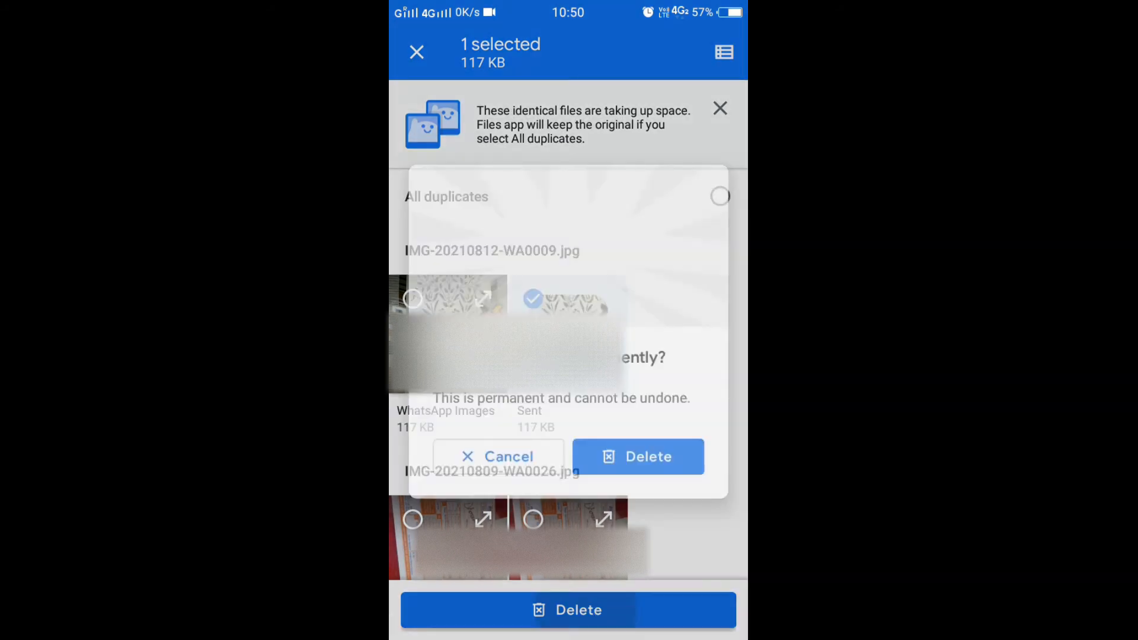
pyautogui.click(637, 456)
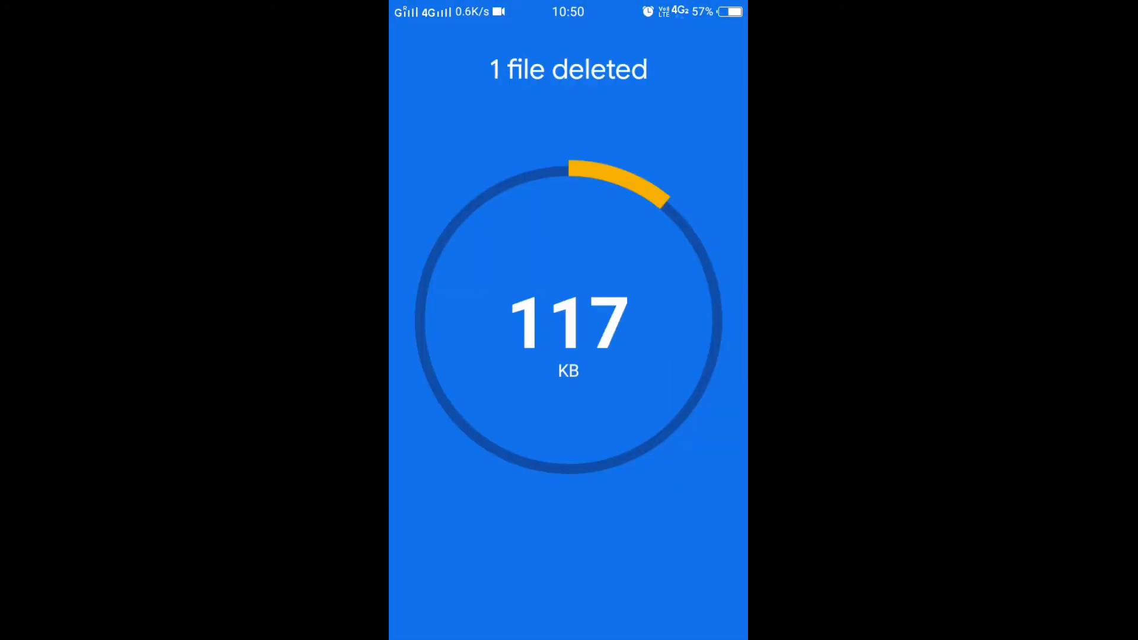